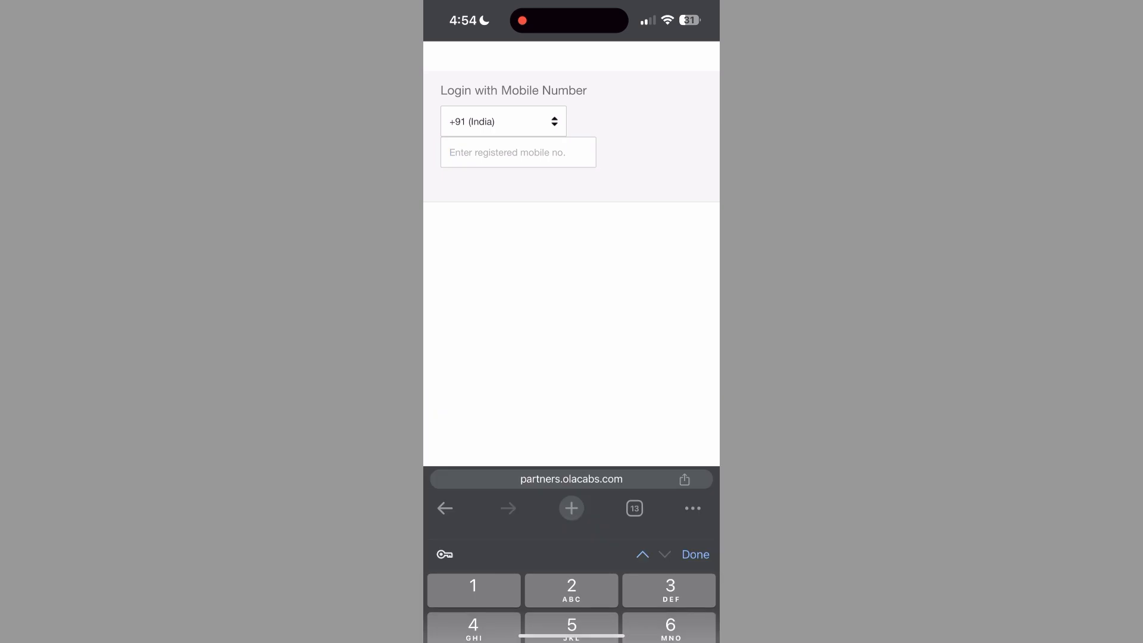
Dismiss the keyboard on the Ola Partners login page and open Chrome's History list
click(695, 555)
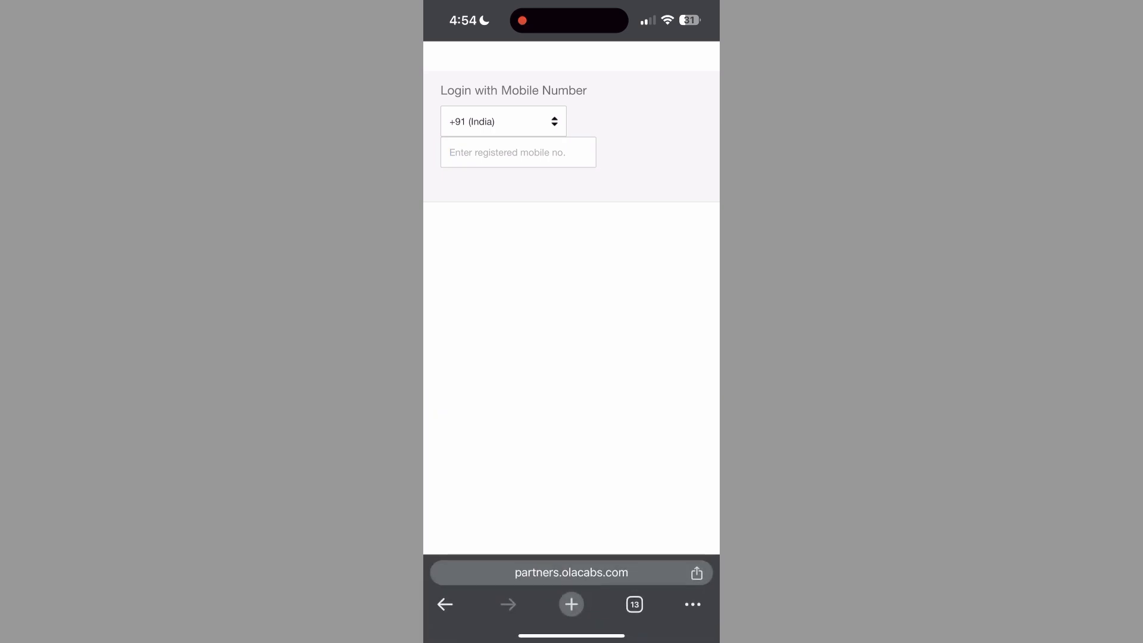
click(692, 603)
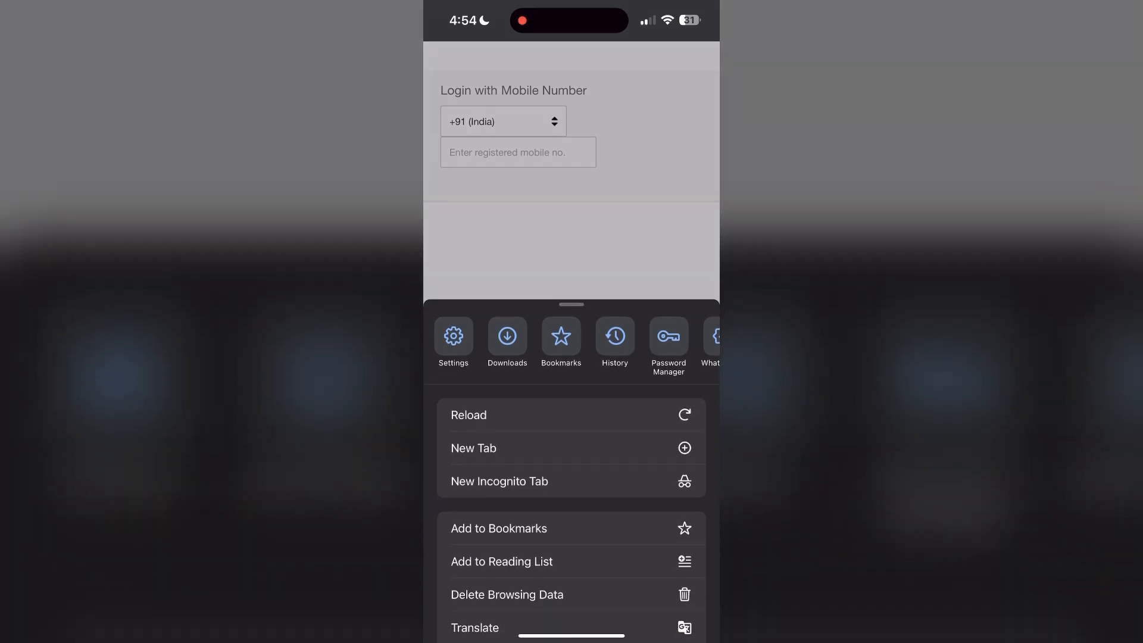
click(614, 335)
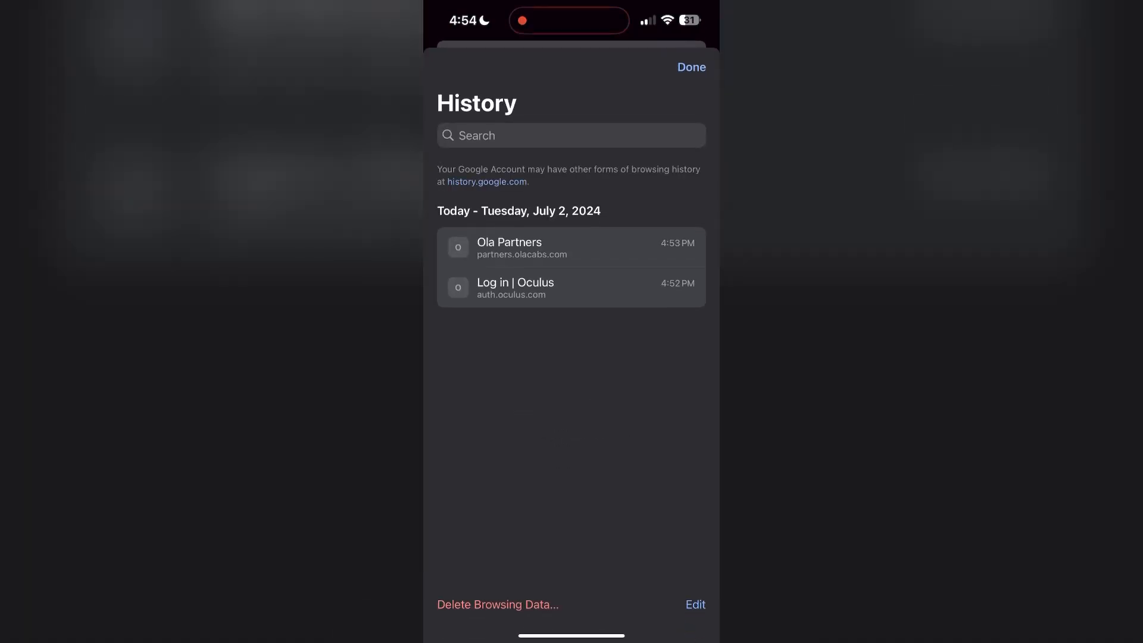
Open Delete Browsing Data, confirm the All Time range, and return to the deletion options
click(498, 604)
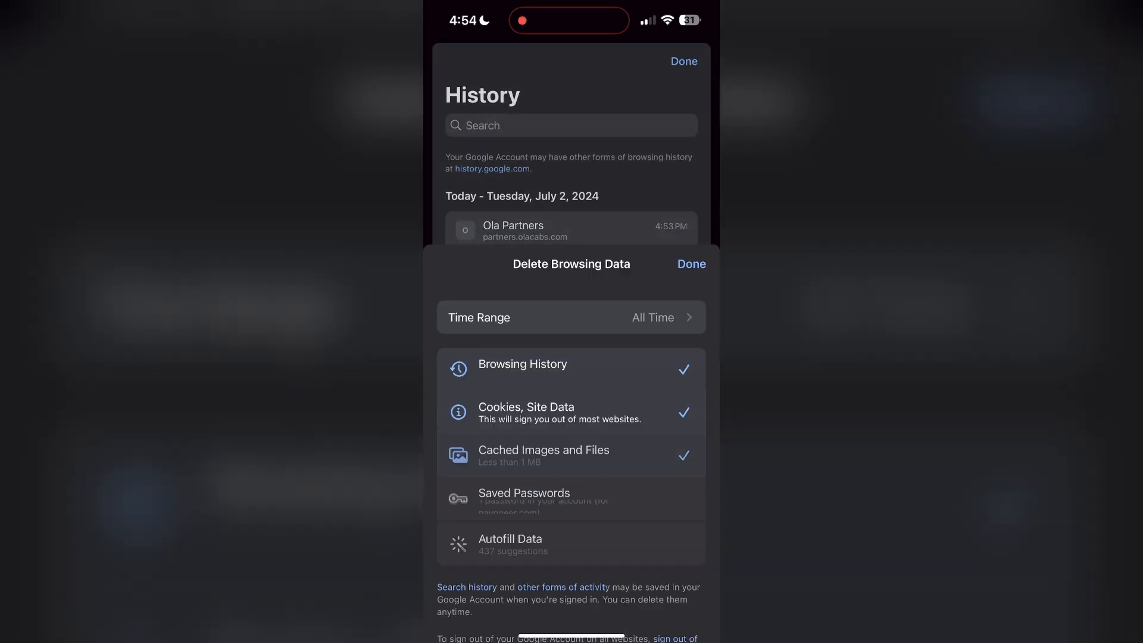
click(571, 318)
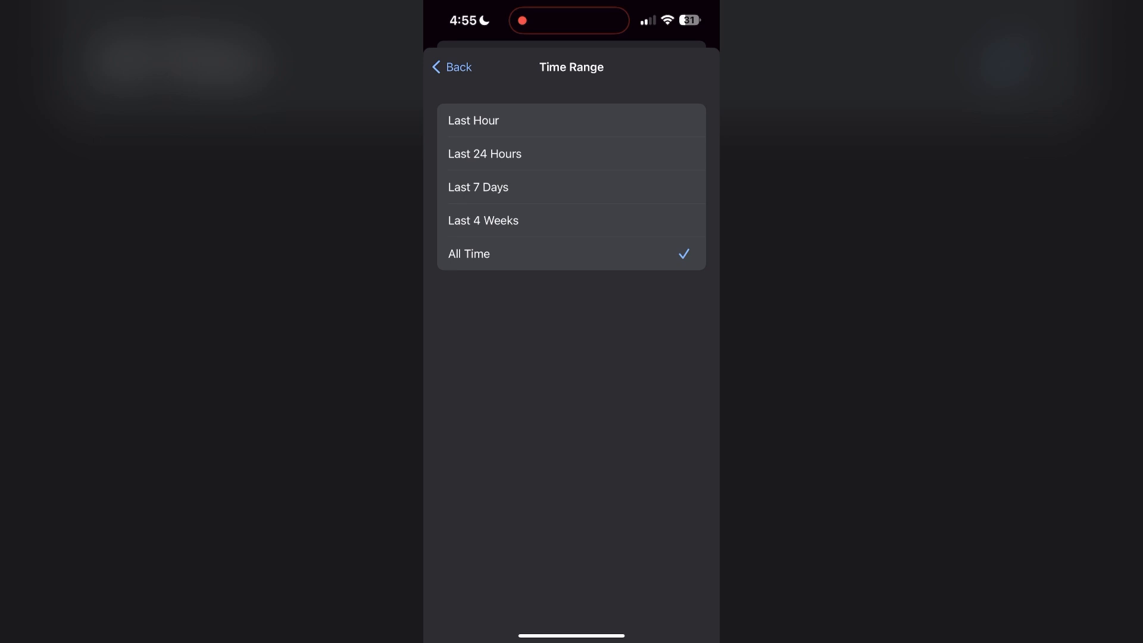
click(450, 67)
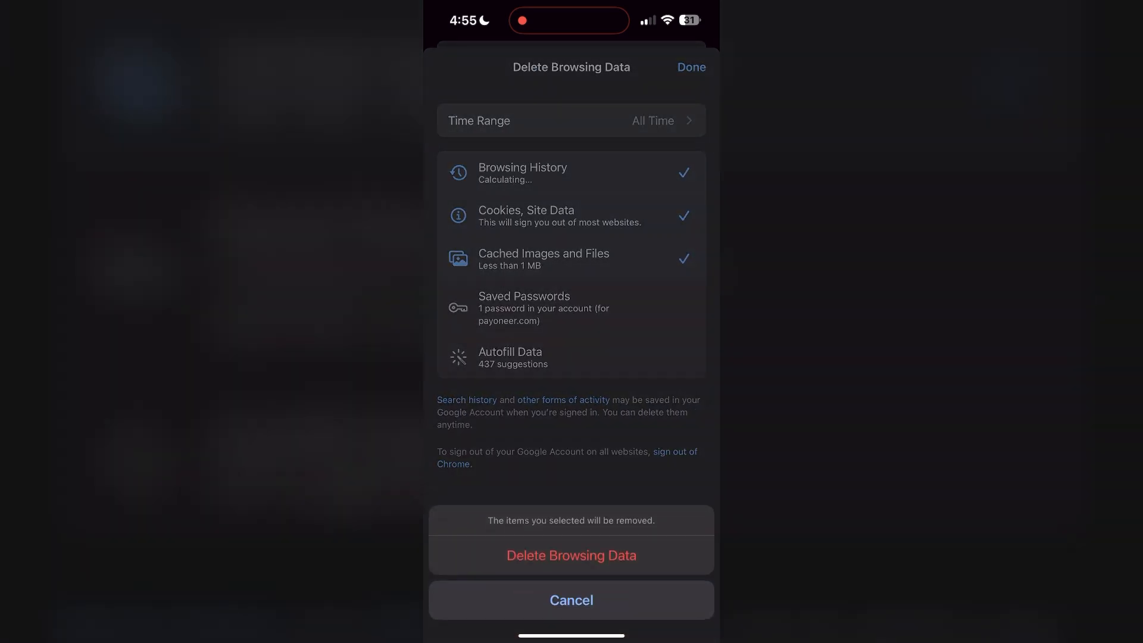